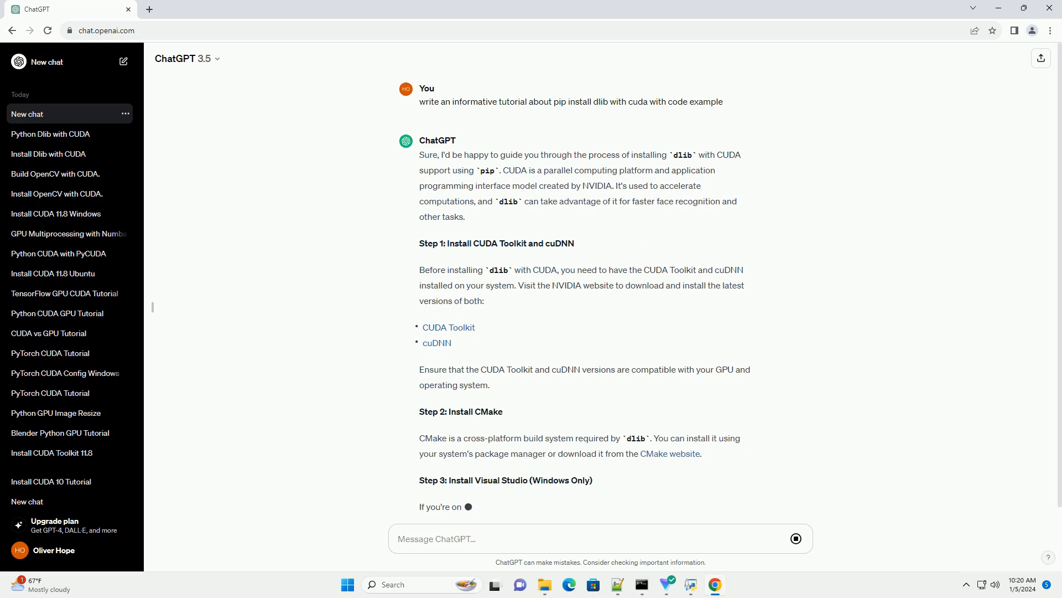
scroll("down", 3)
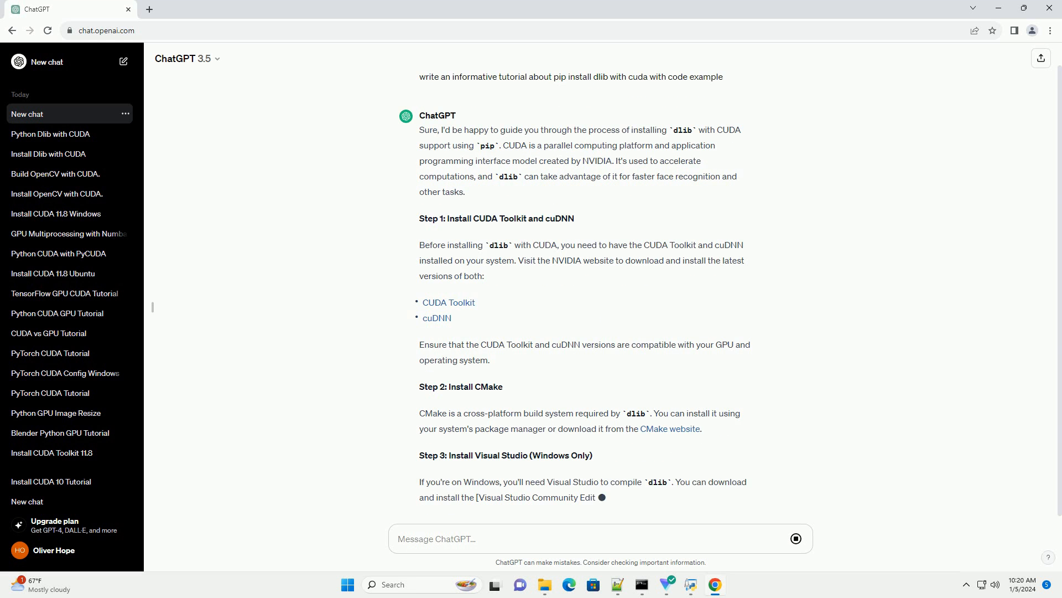
scroll("down", 3)
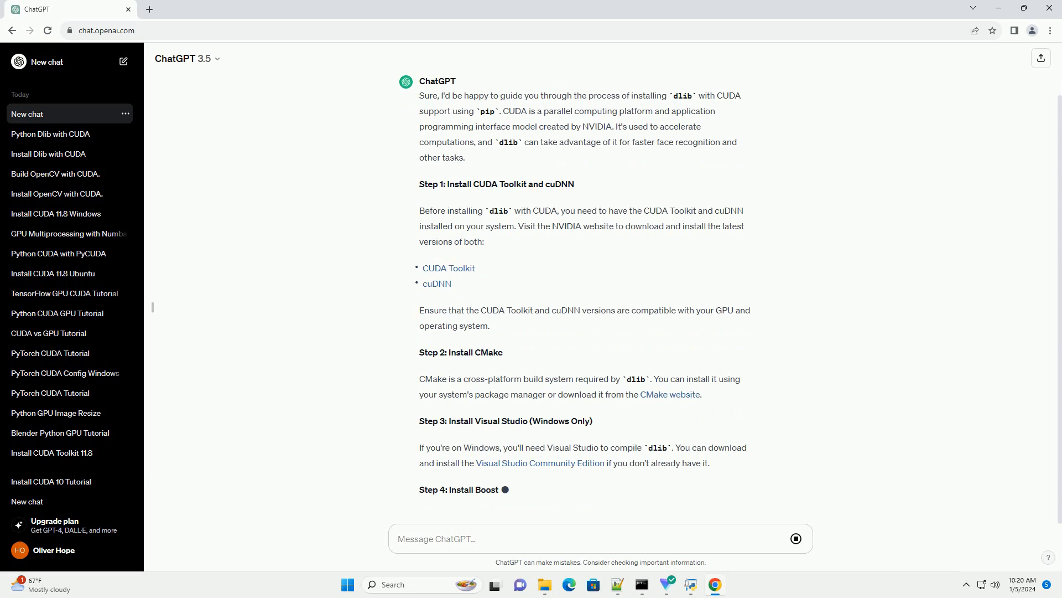
scroll("down", 3)
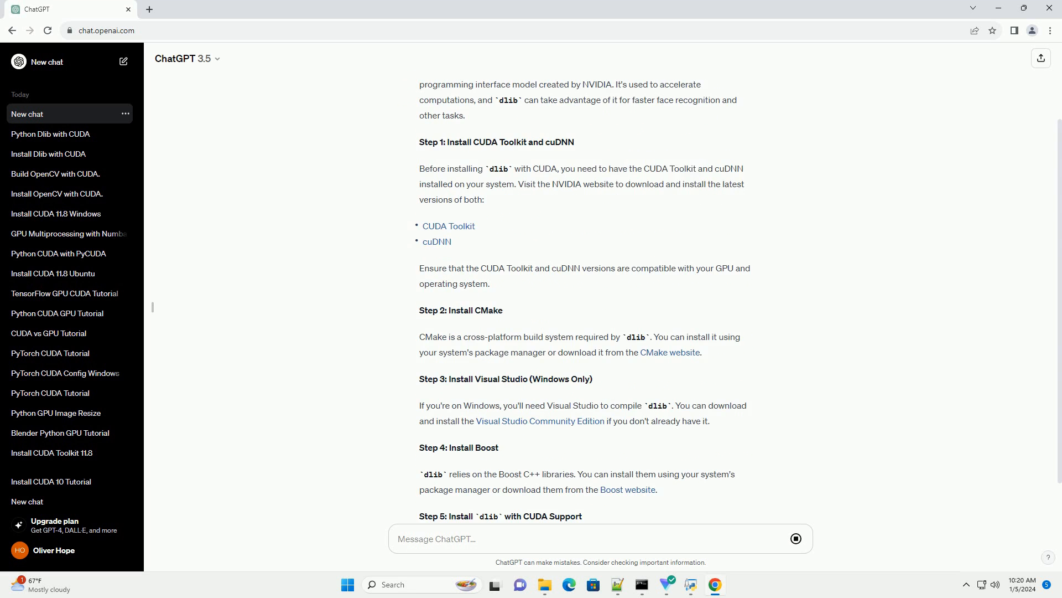
scroll("down", 3)
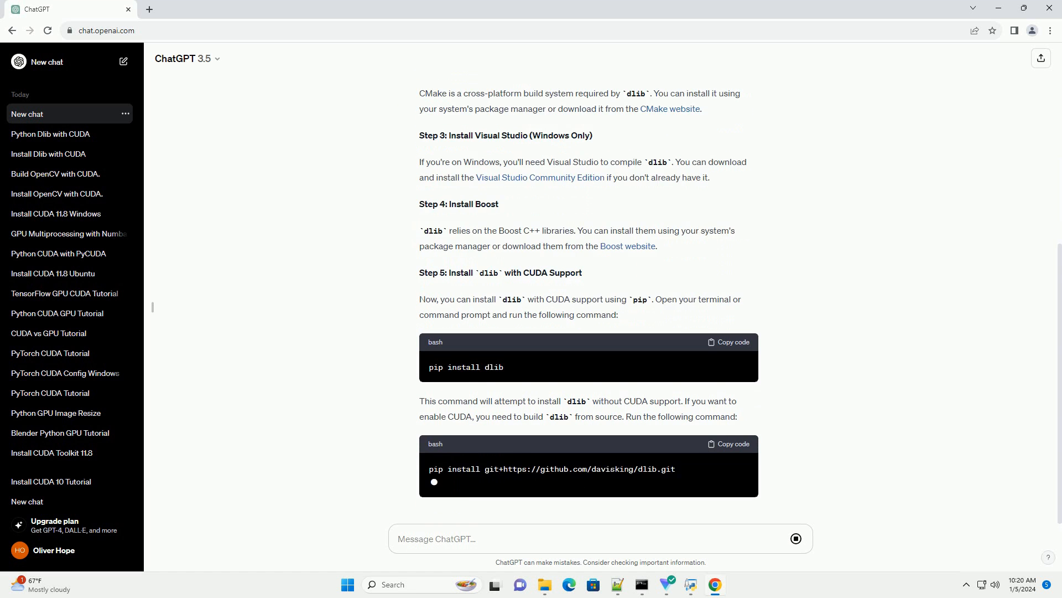
scroll("down", 3)
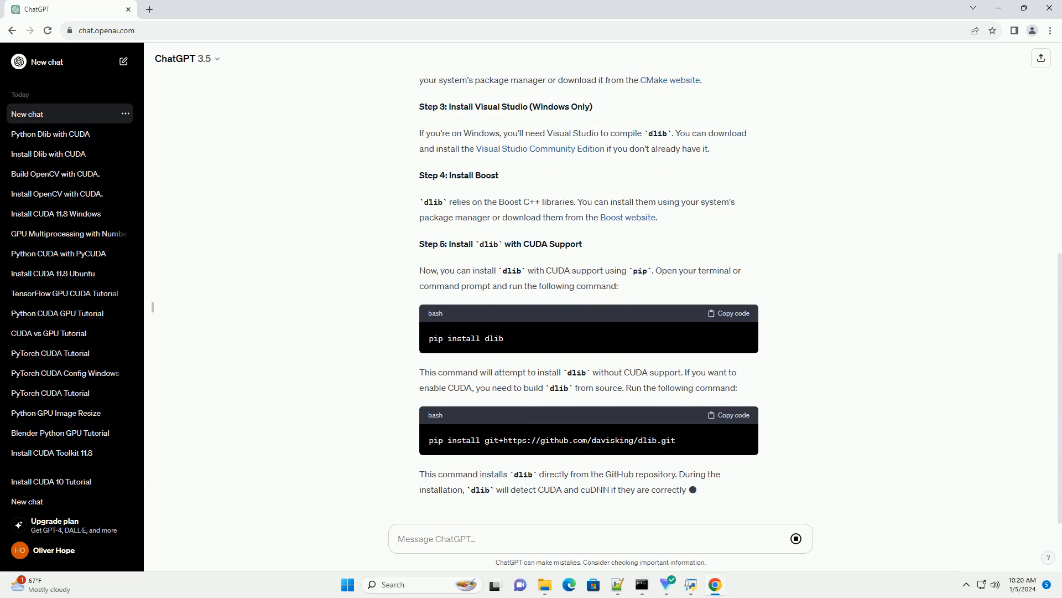
scroll("down", 3)
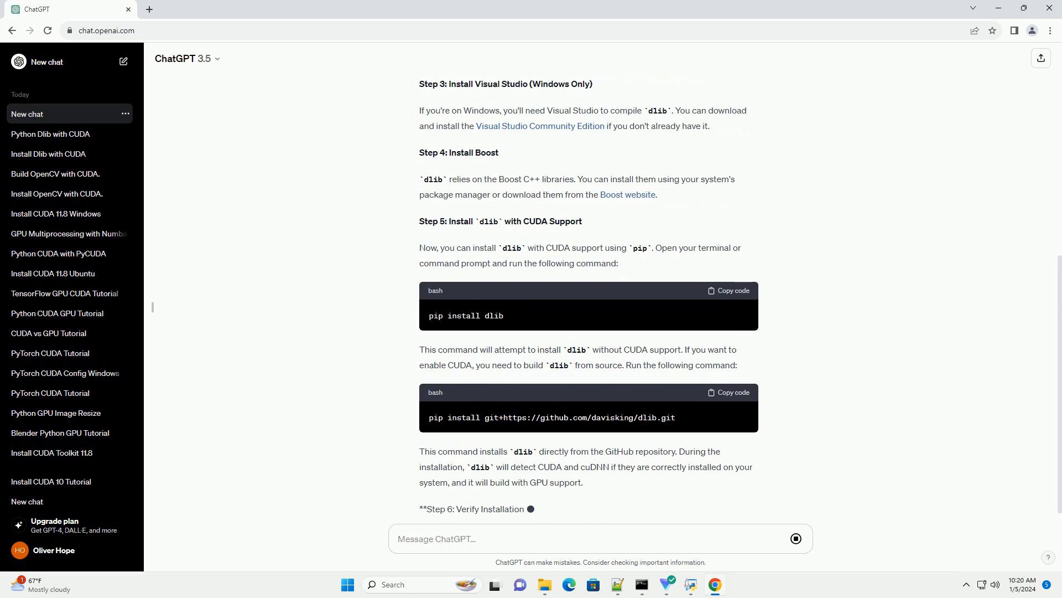
scroll("down", 3)
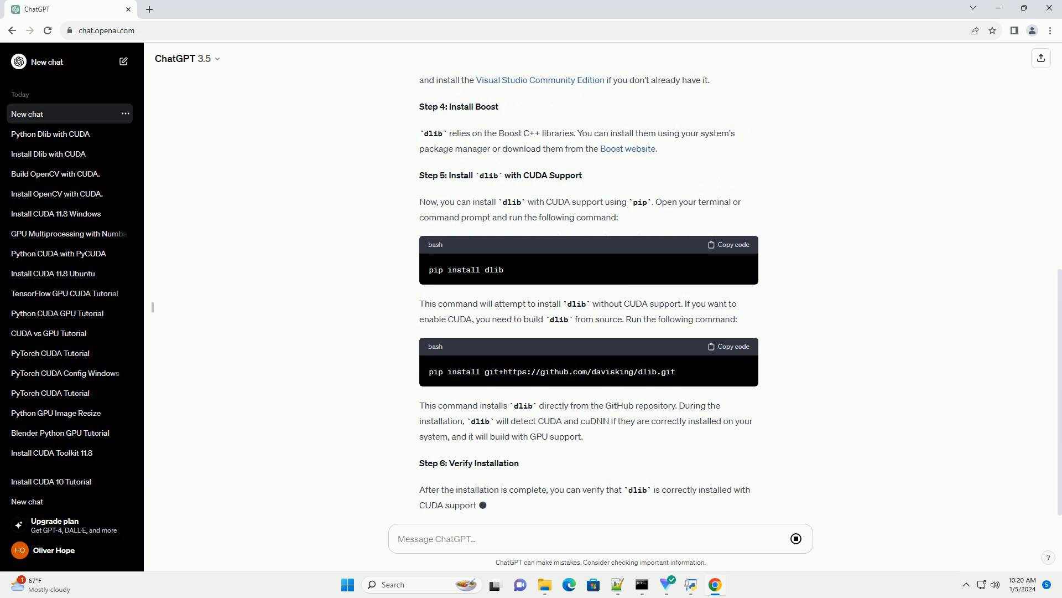
scroll("down", 3)
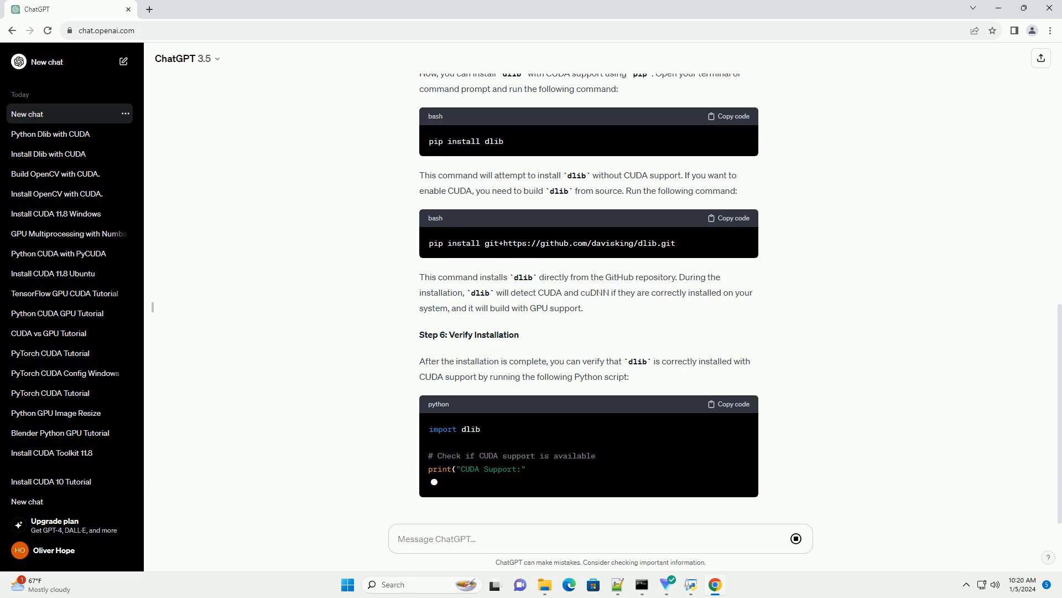